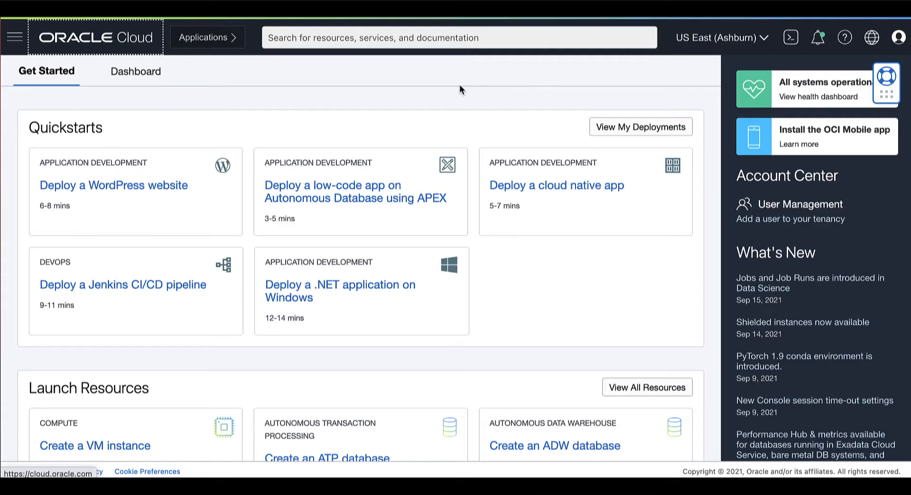
mouse_move(95, 58)
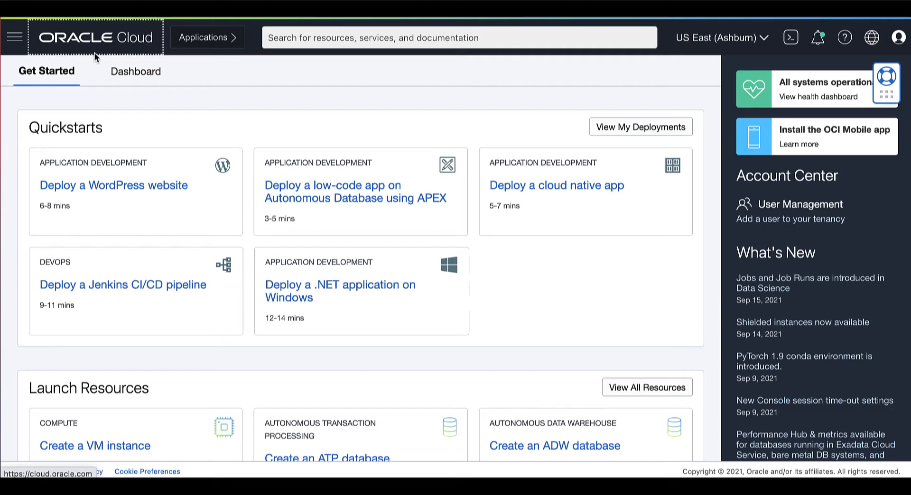
- Navigate via Oracle Database to the Exadata Cloud@Customer VM Clusters page and show compartment choices
click(14, 37)
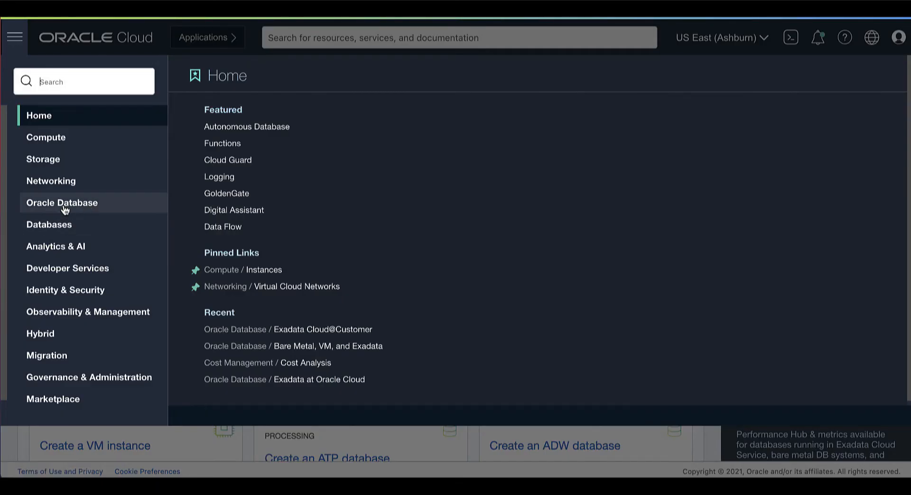
click(61, 203)
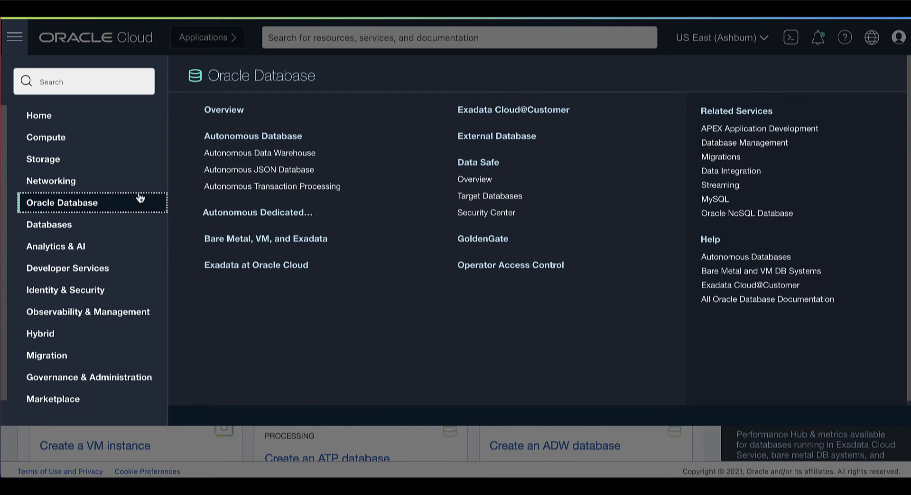
click(513, 110)
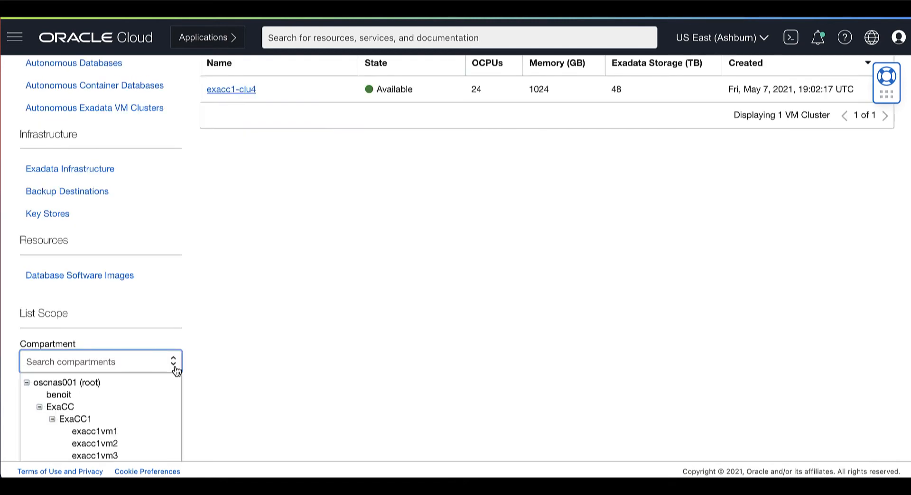
scroll(down, 3)
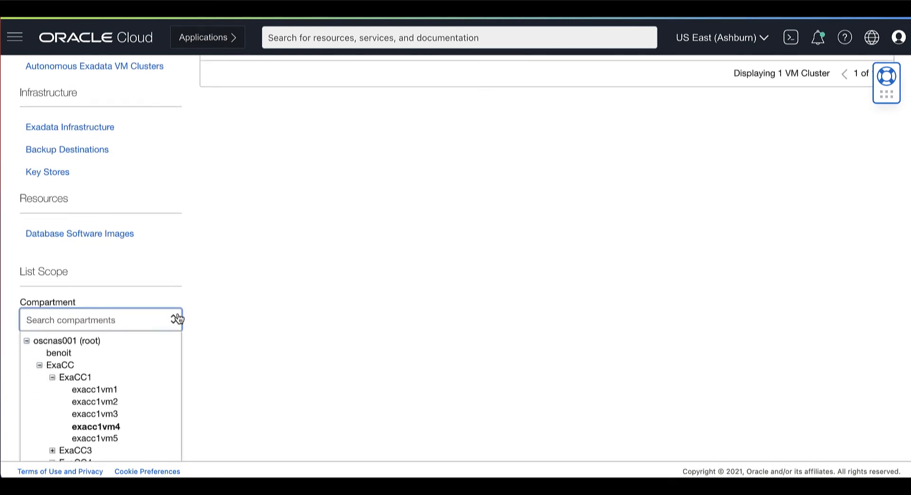
- Select compartment exacc1vm4 and view exacc1-clu4's details down to its Version section with 4 updates
click(96, 427)
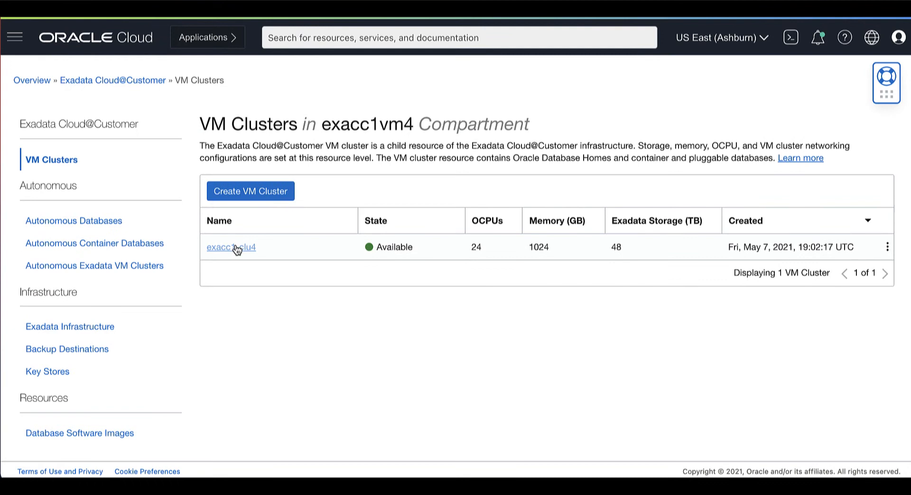
click(231, 247)
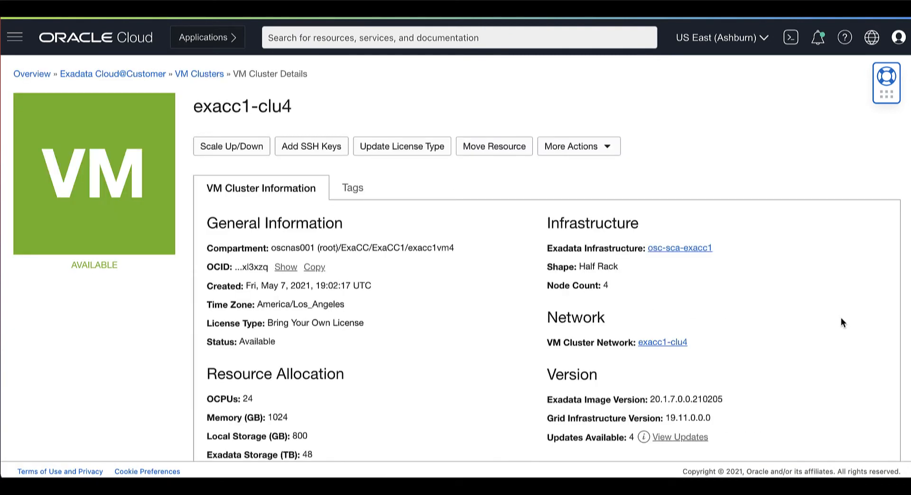
scroll(down, 3)
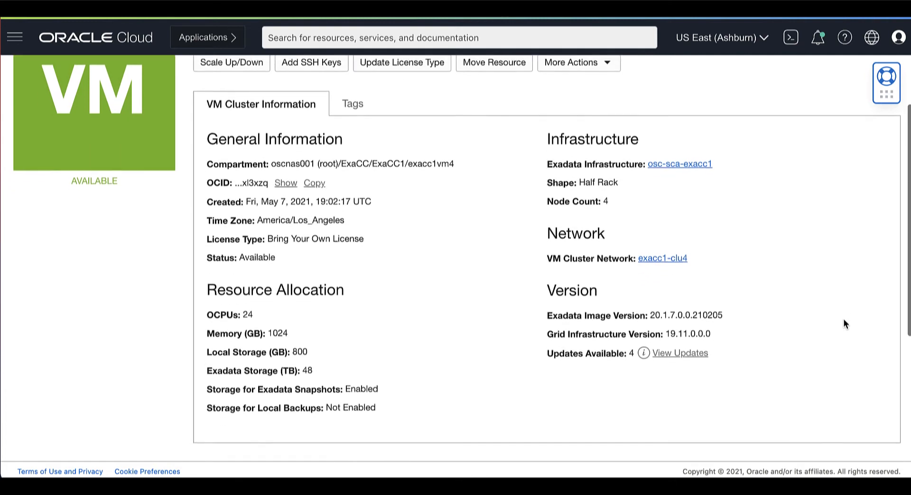
scroll(down, 3)
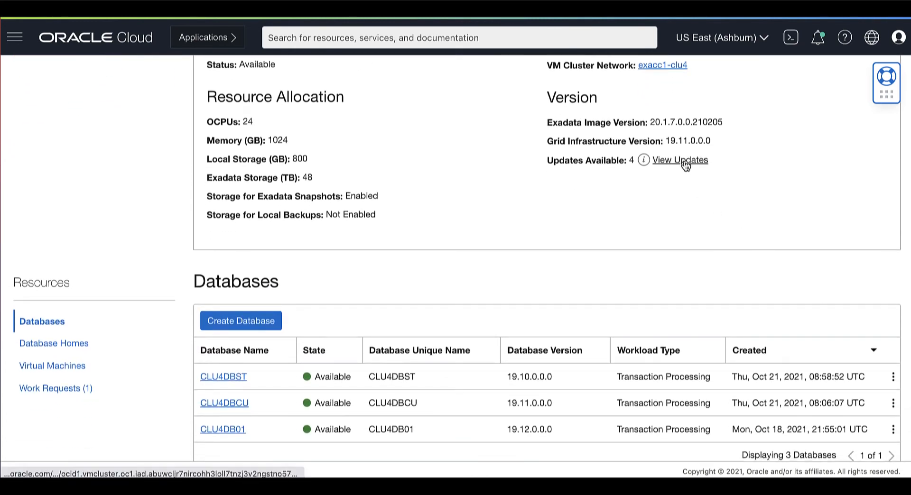
- Run a precheck on the Virtual Machine OS Update to 20.1.14.0.210909 for exacc1-clu4
click(678, 161)
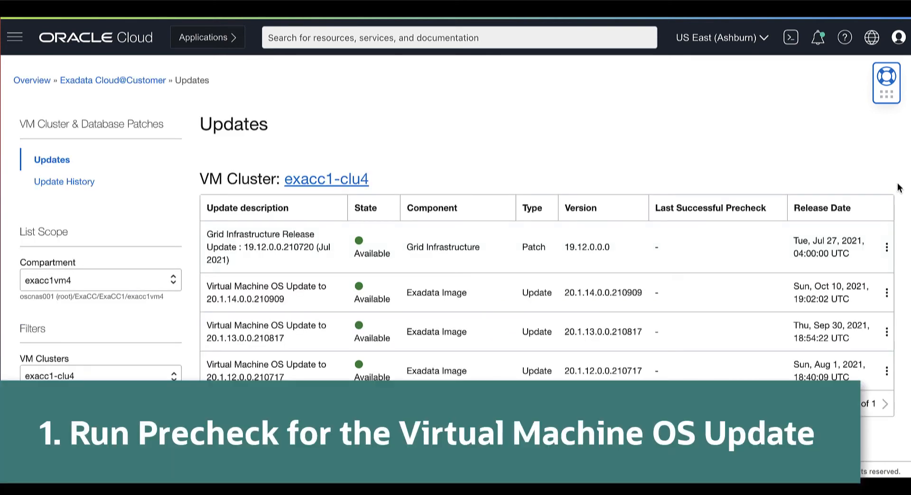
click(887, 292)
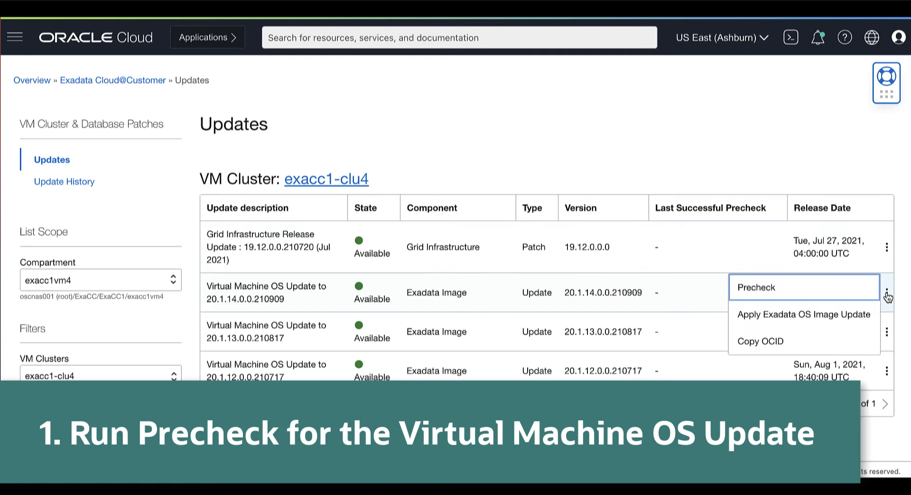
mouse_move(756, 295)
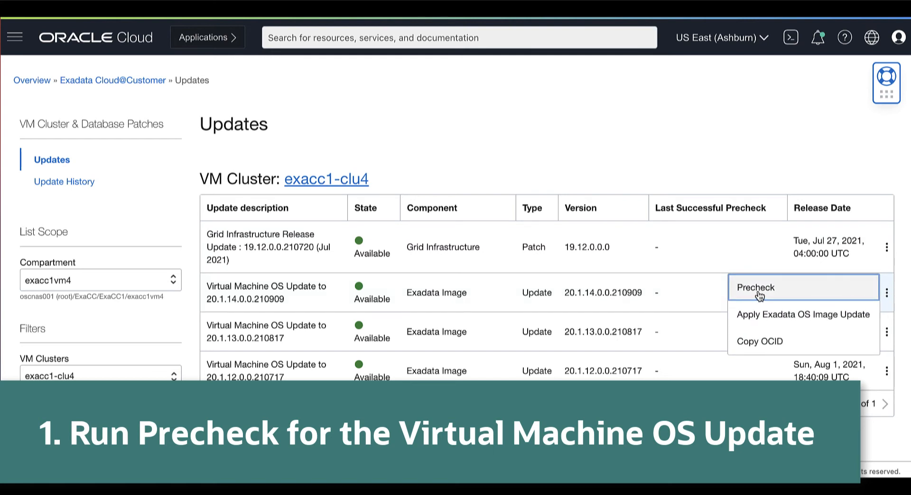
click(756, 287)
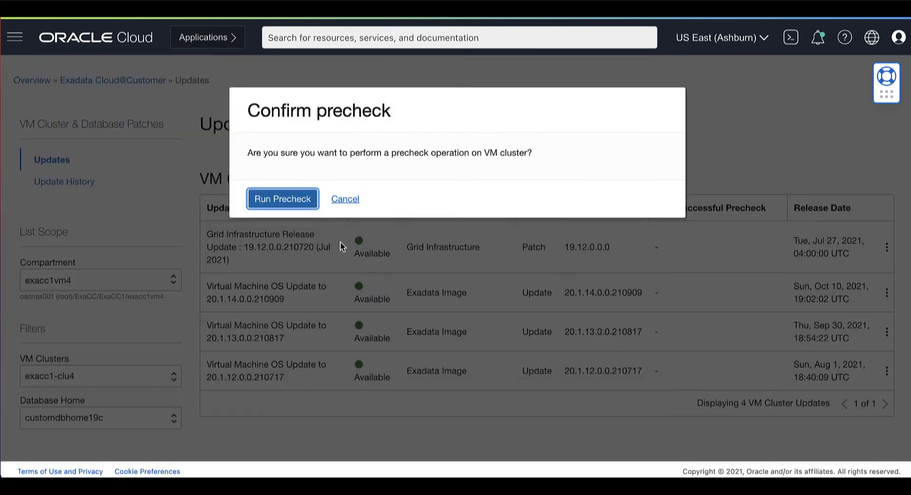
click(282, 199)
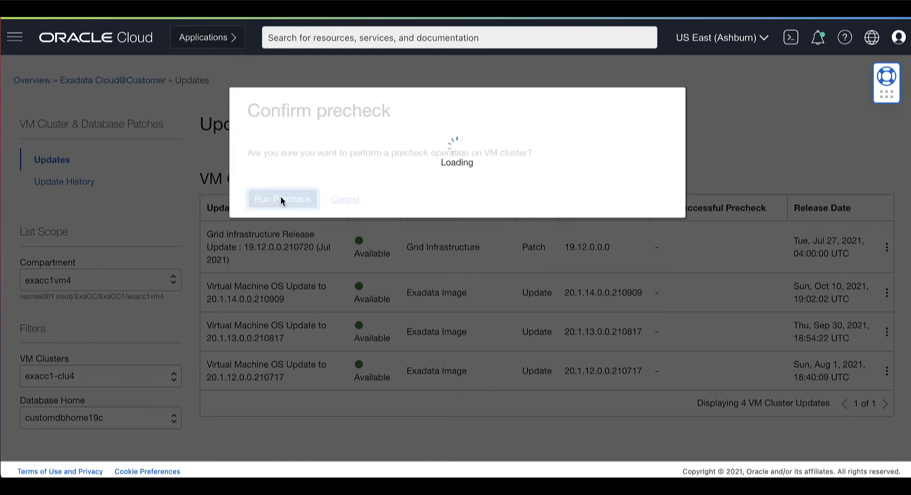
click(283, 198)
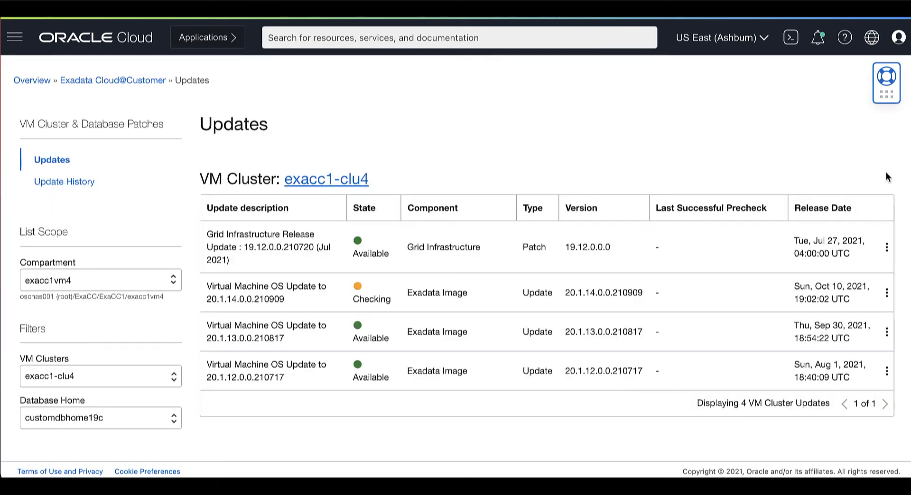
mouse_move(326, 179)
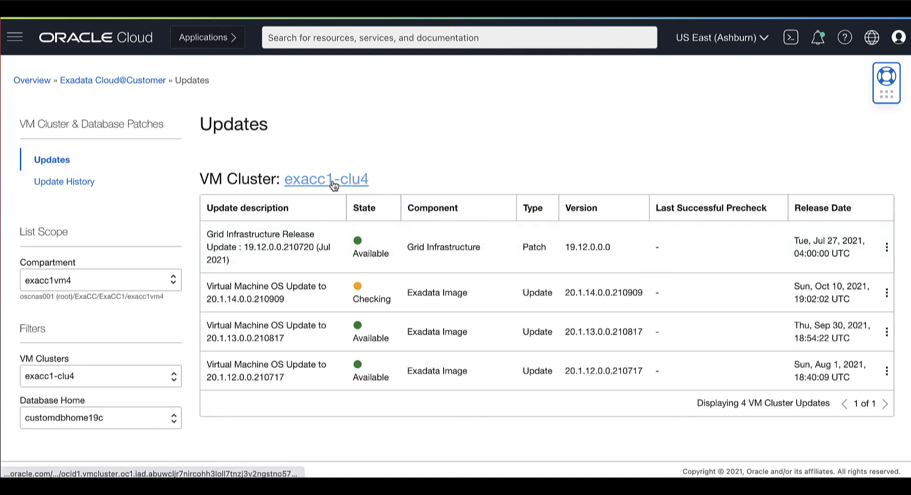
- Review the Update VM Cluster work request from exacc1-clu4's Work Requests and return to the cluster details
click(326, 179)
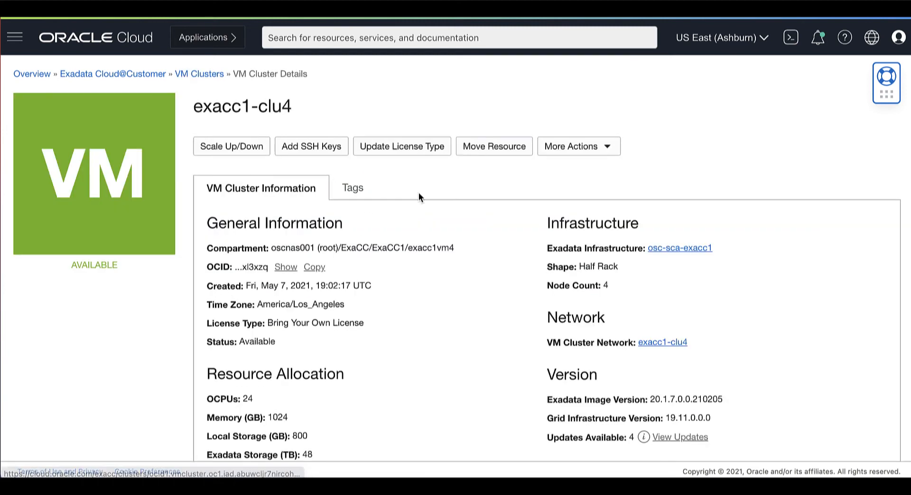
scroll(down, 3)
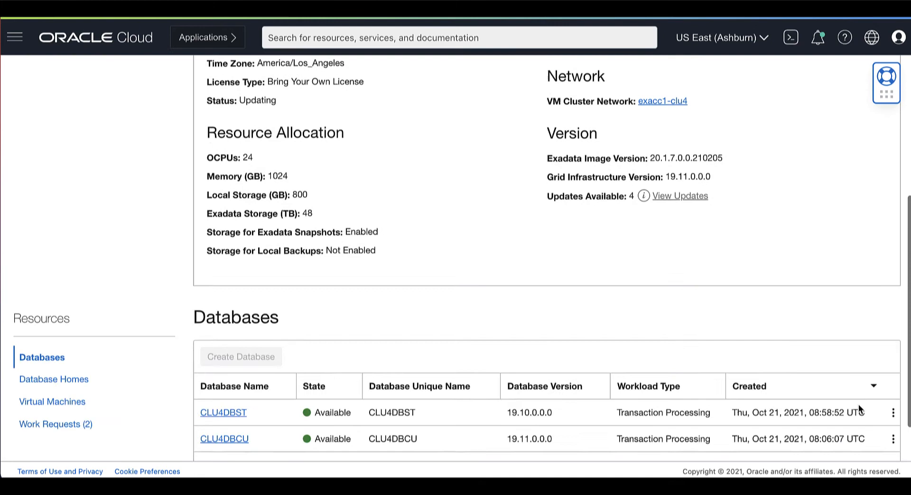
scroll(down, 3)
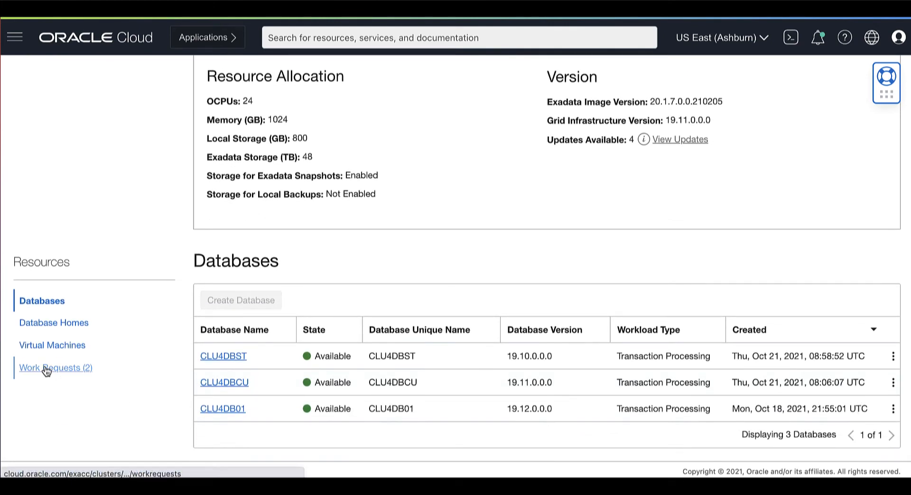
click(55, 367)
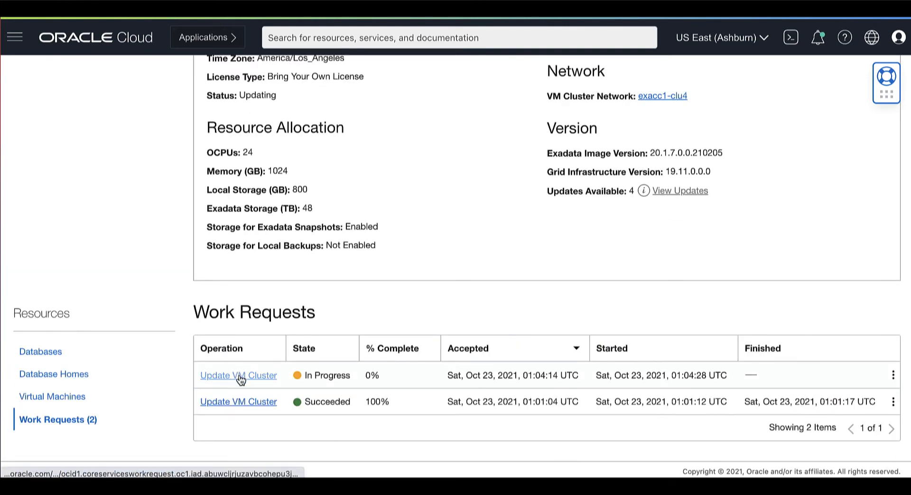
click(237, 375)
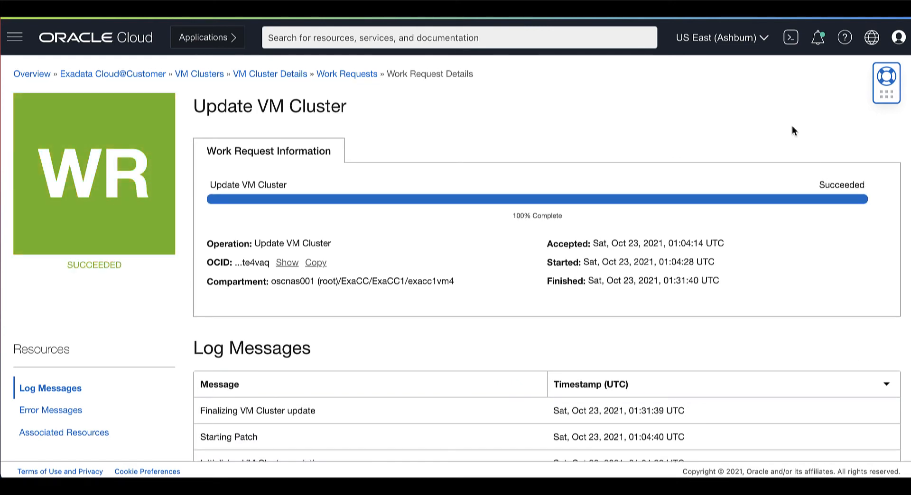
click(269, 74)
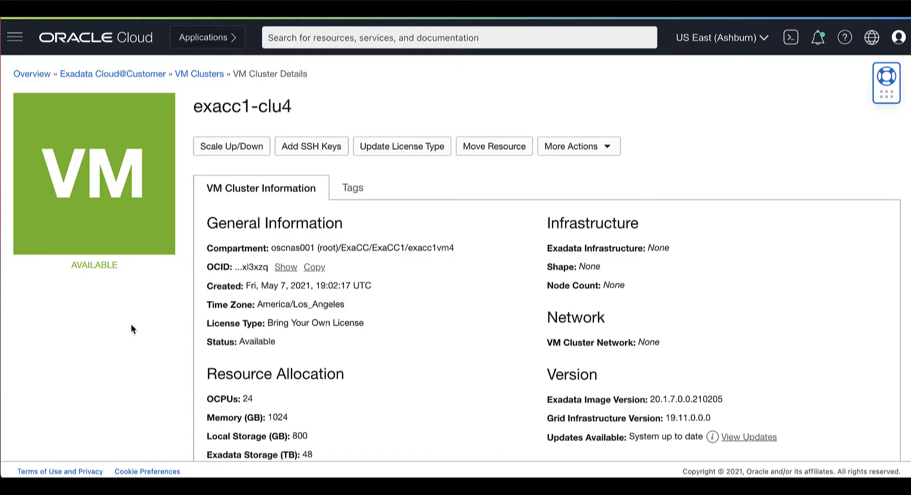
- Start Apply Exadata OS Image Update from 20.1.7.0.210205 to 20.1.14.0.210909 on exacc1-clu4
click(752, 437)
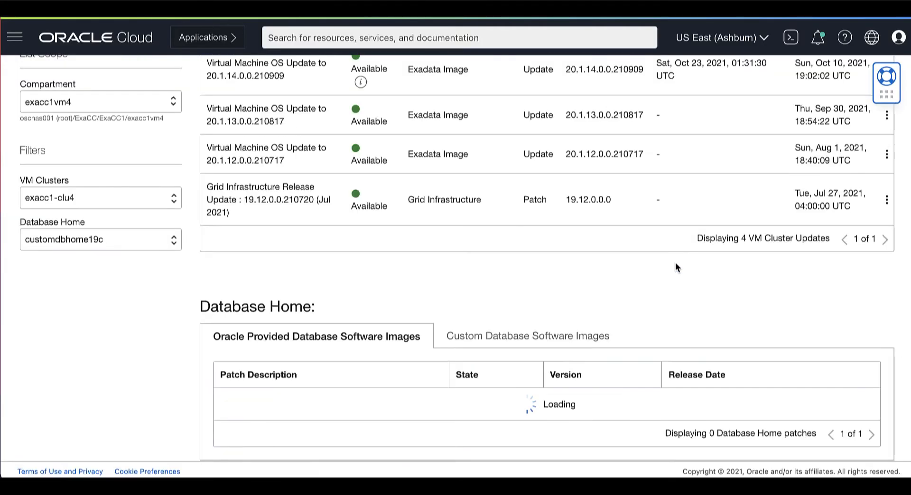
scroll(up, 3)
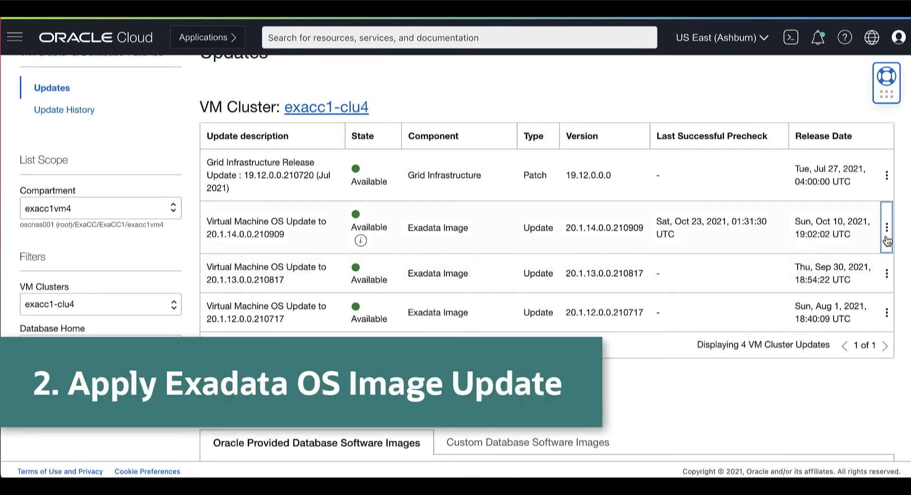
click(886, 227)
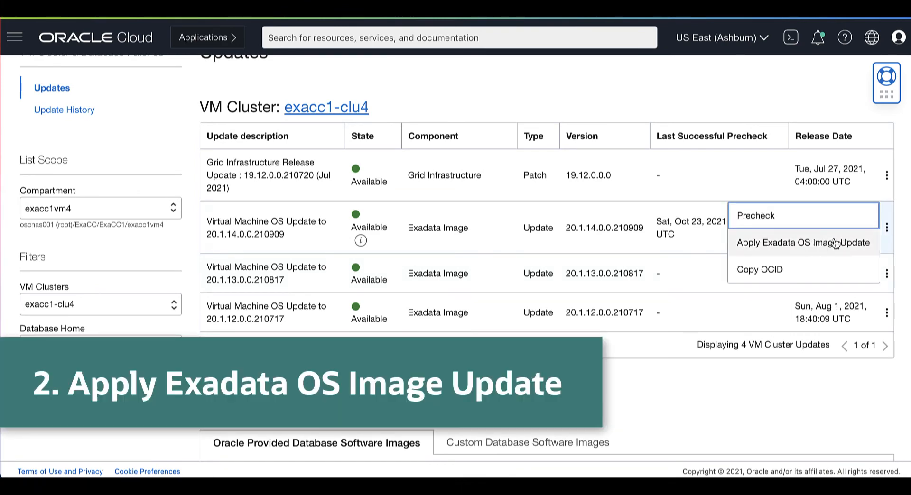
click(802, 243)
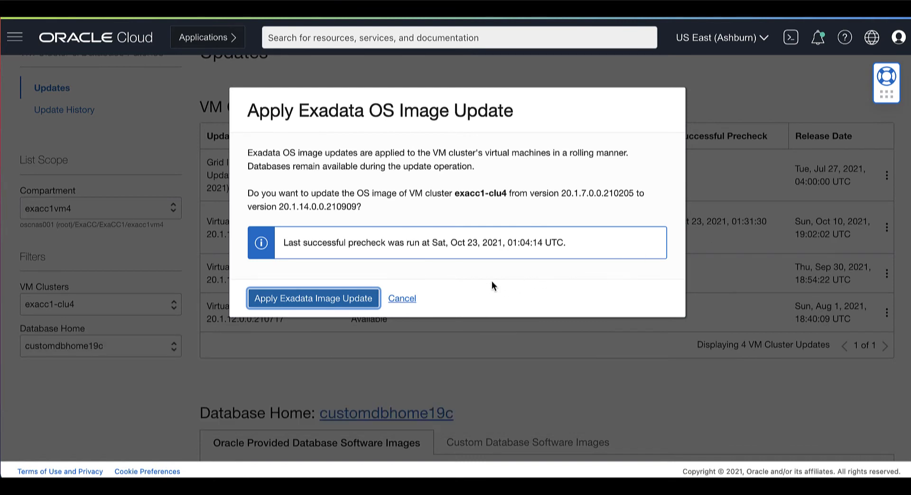
mouse_move(312, 304)
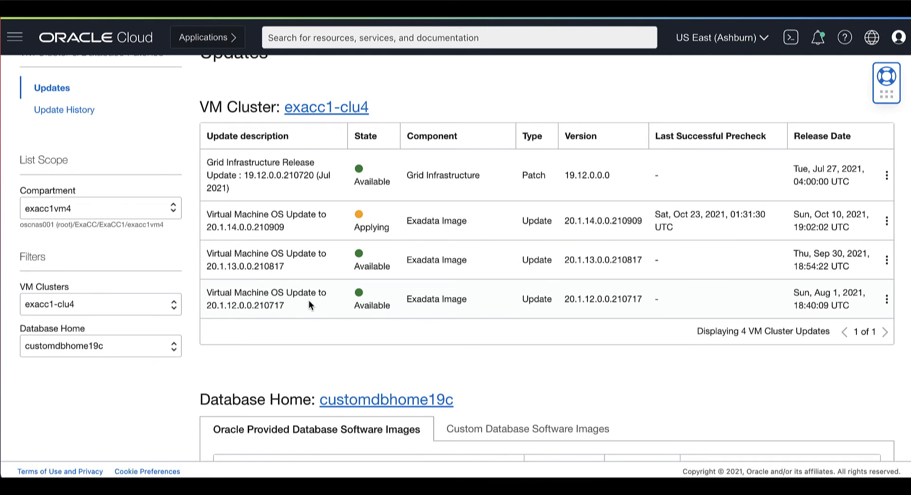
mouse_move(906, 250)
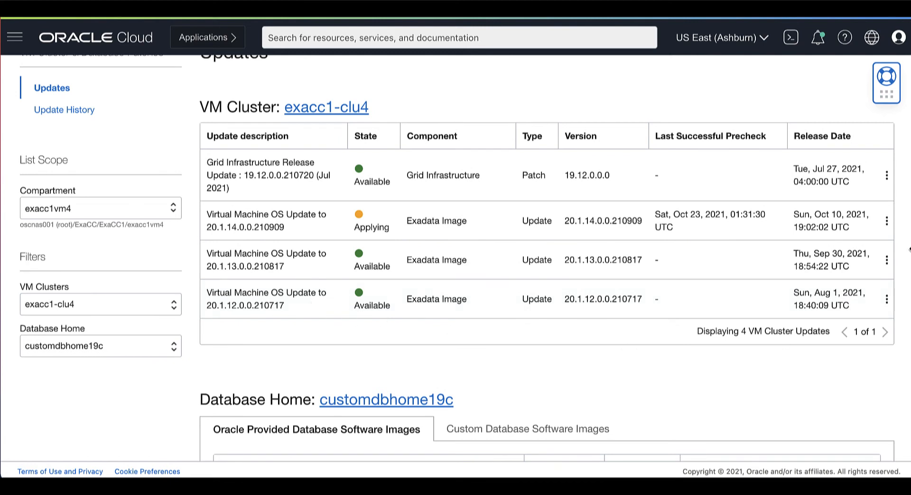
mouse_move(903, 226)
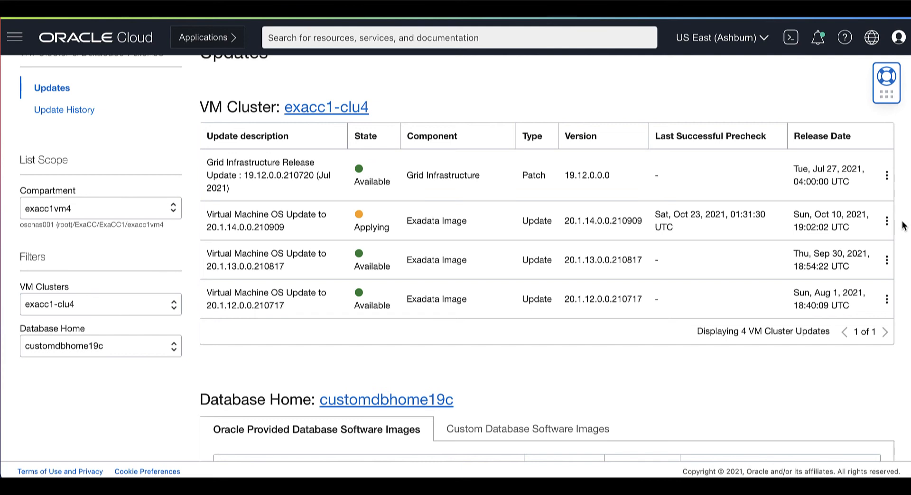
- Confirm the Apply VM Cluster OS Update work request Succeeded at 100% and return to exacc1-clu4 details
scroll(up, 3)
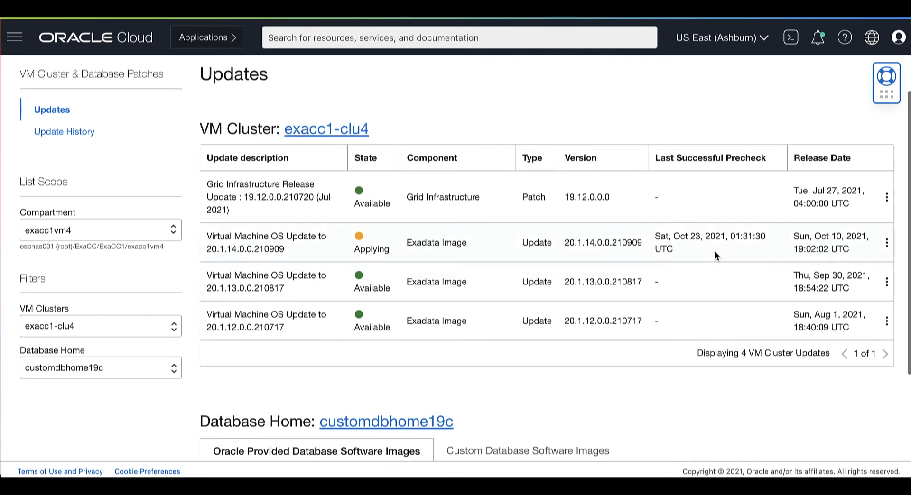
click(326, 129)
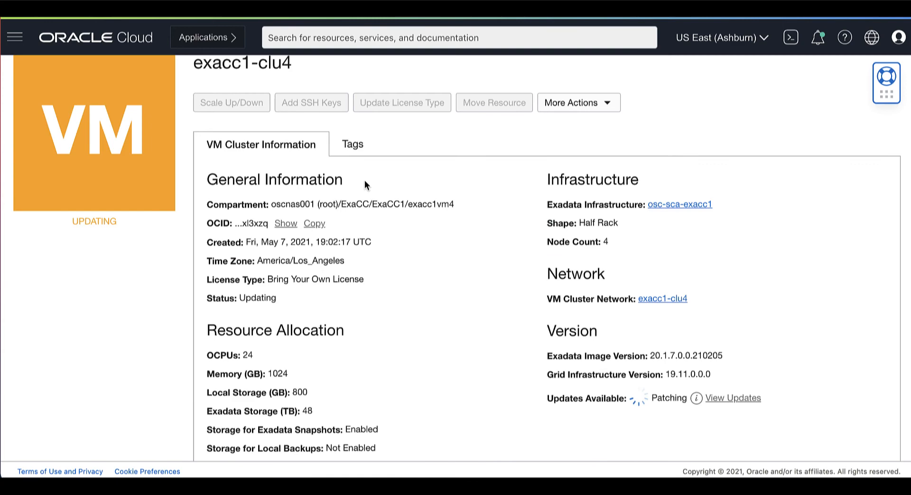
scroll(down, 3)
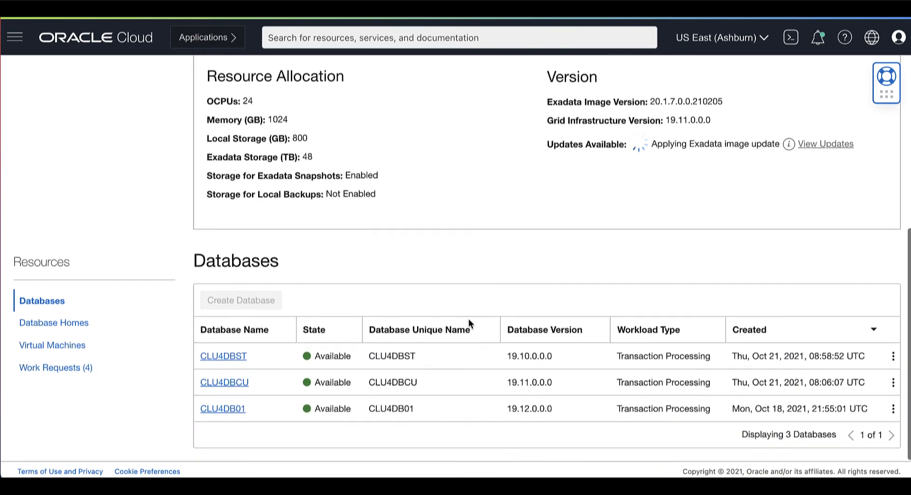
click(56, 368)
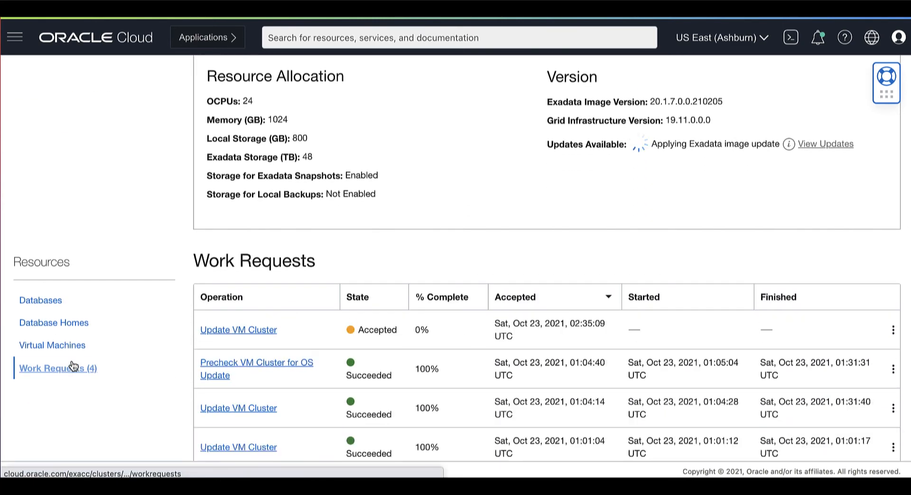
click(237, 330)
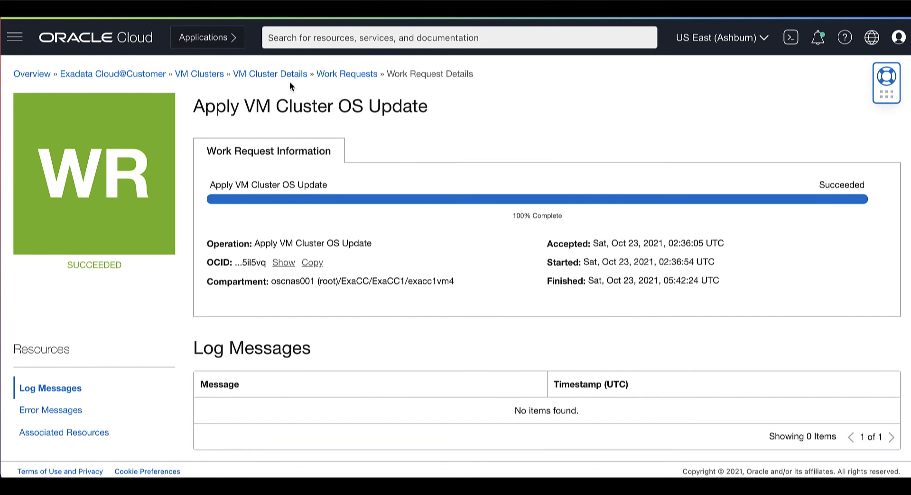
click(270, 74)
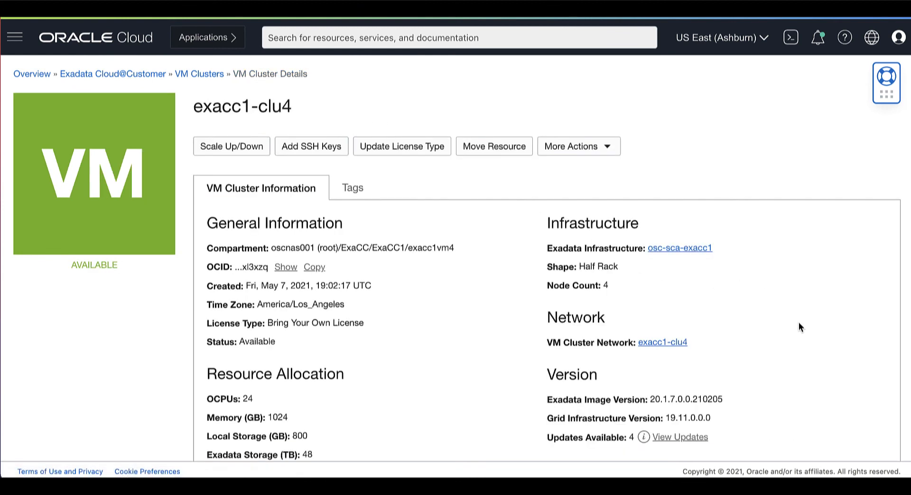
- Show exacc1-clu4's Update History listing the 20.1.14.0.210909 OS update as Applied after Precheck Passed
scroll(down, 3)
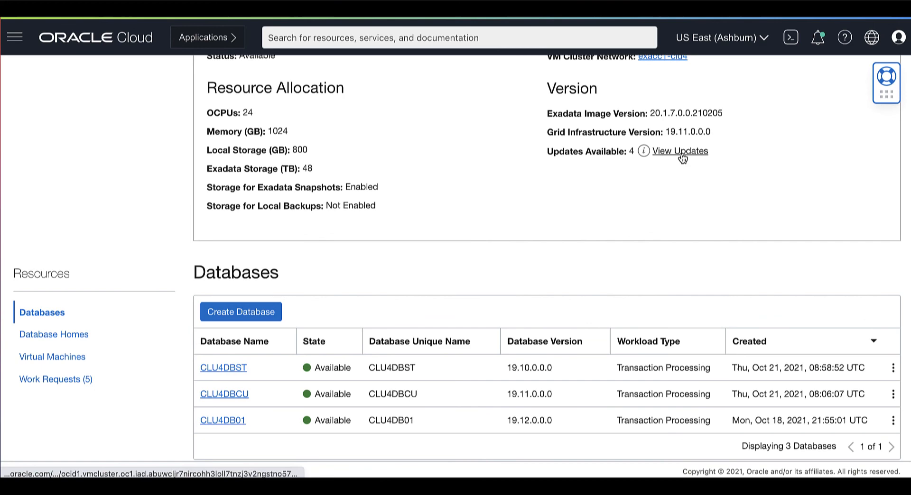
click(680, 151)
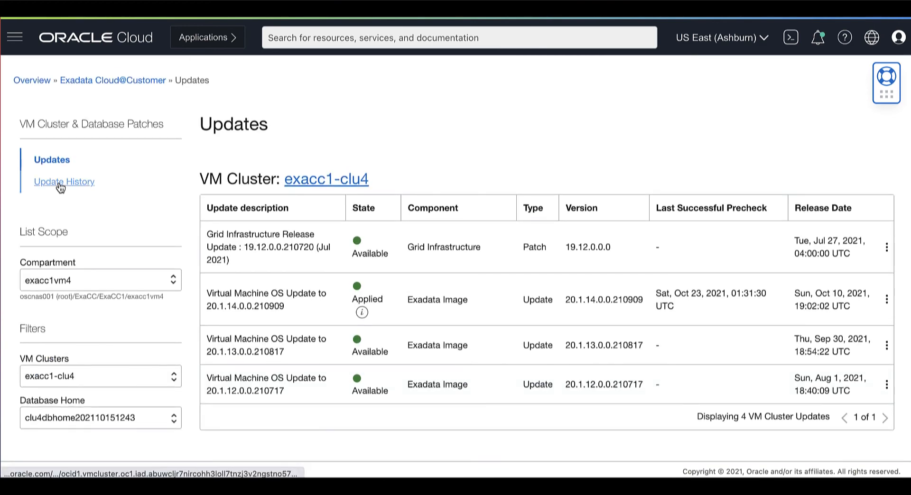
click(64, 181)
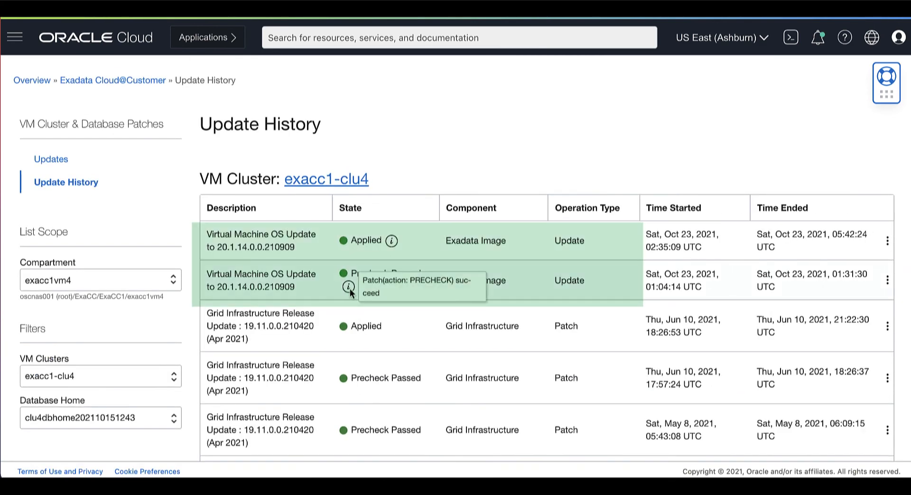
mouse_move(596, 194)
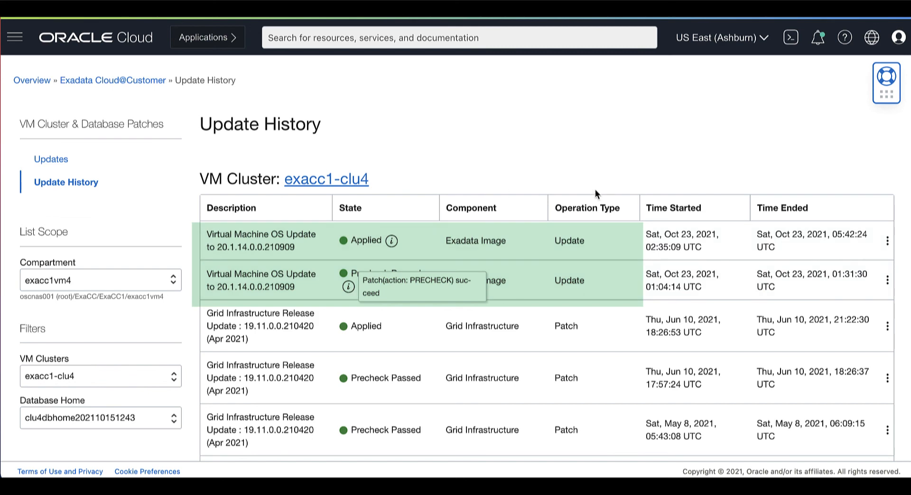
mouse_move(392, 240)
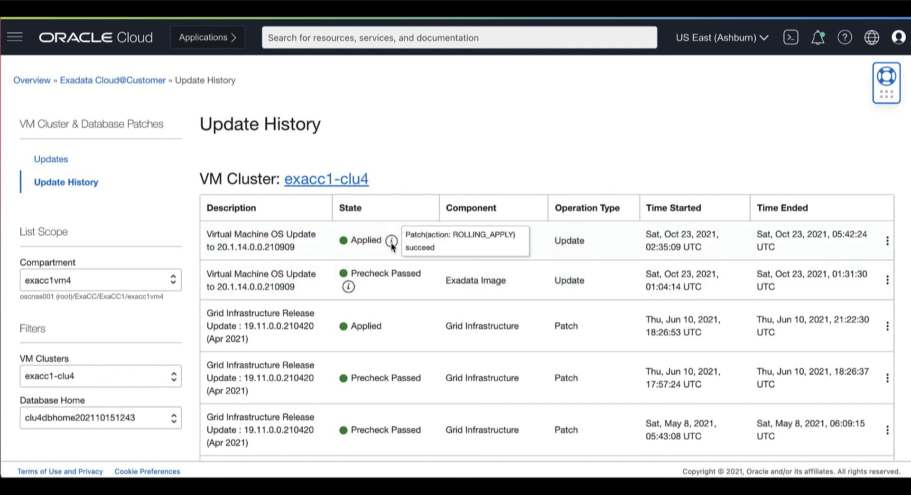